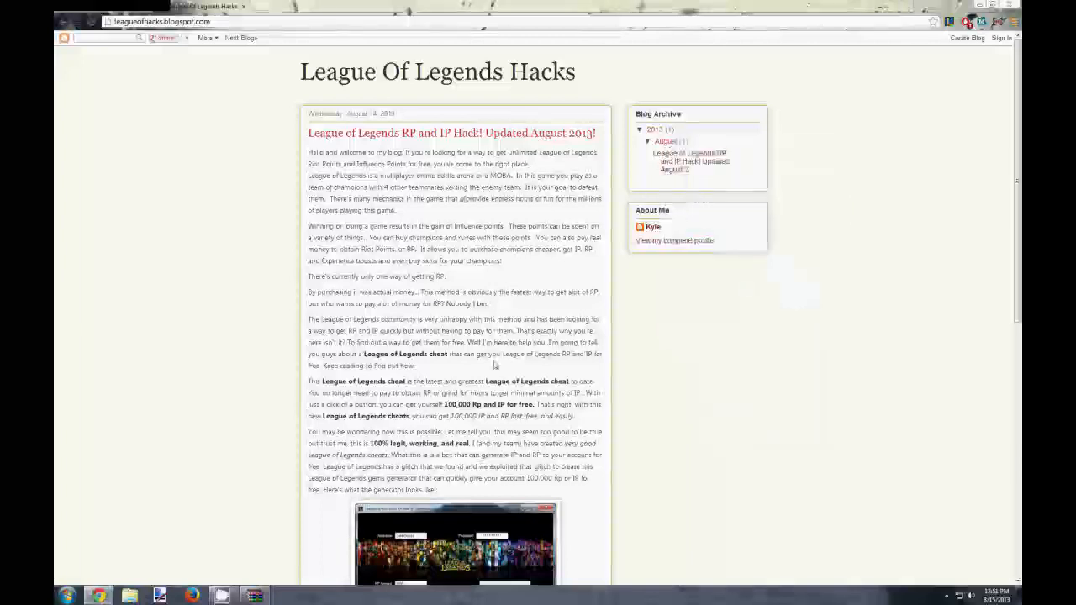
# Step: Scroll through the generator window while the RP and IP generation runs to Finished
pyautogui.scroll(-3)
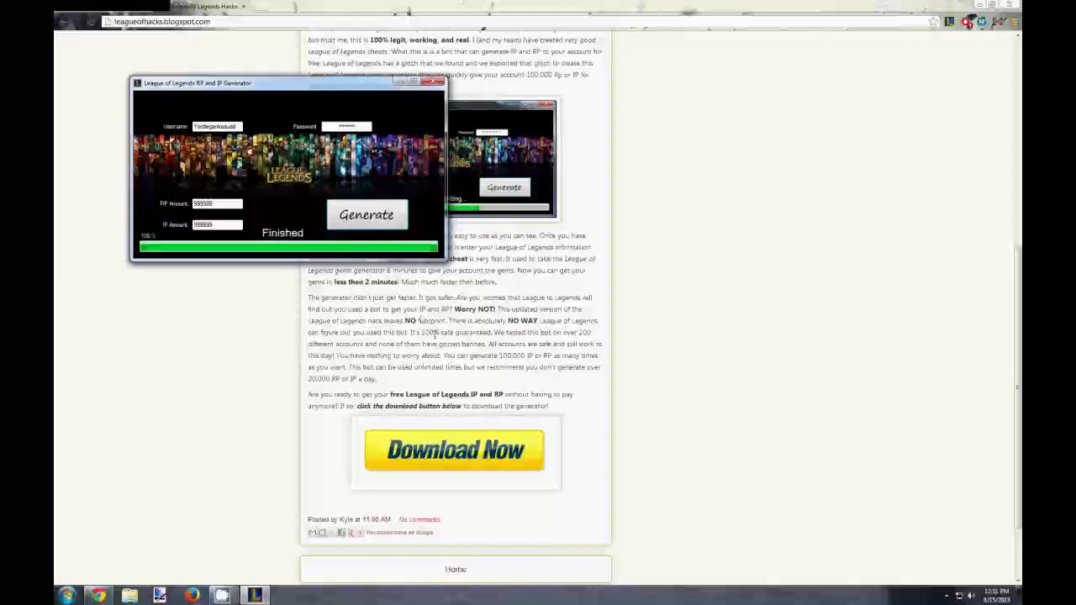
# Step: Launch the League of Legends client and submit the login with the entered credentials
pyautogui.click(67, 595)
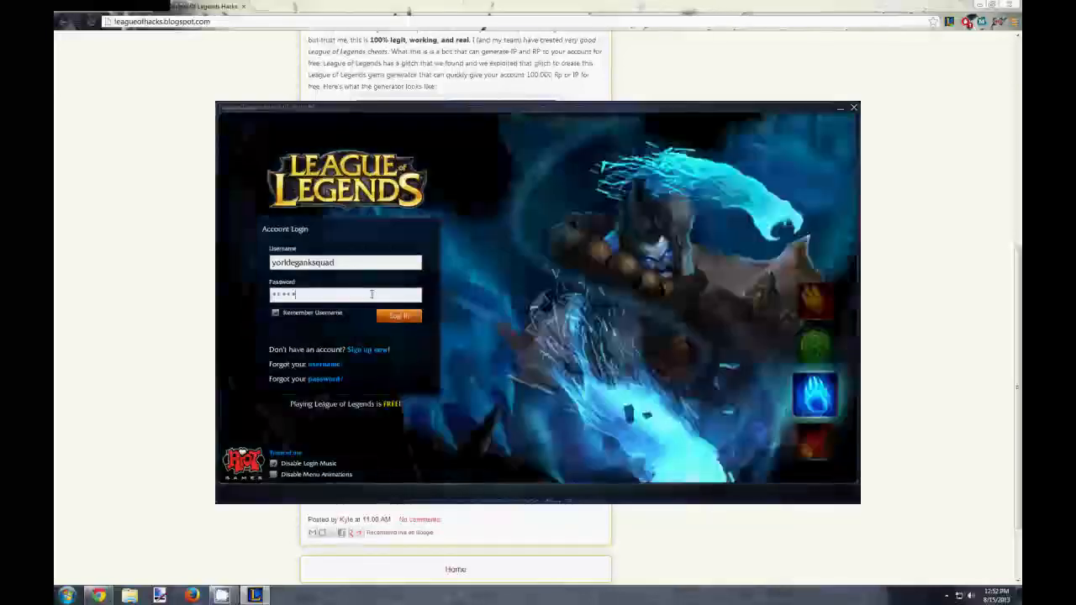
pyautogui.click(399, 316)
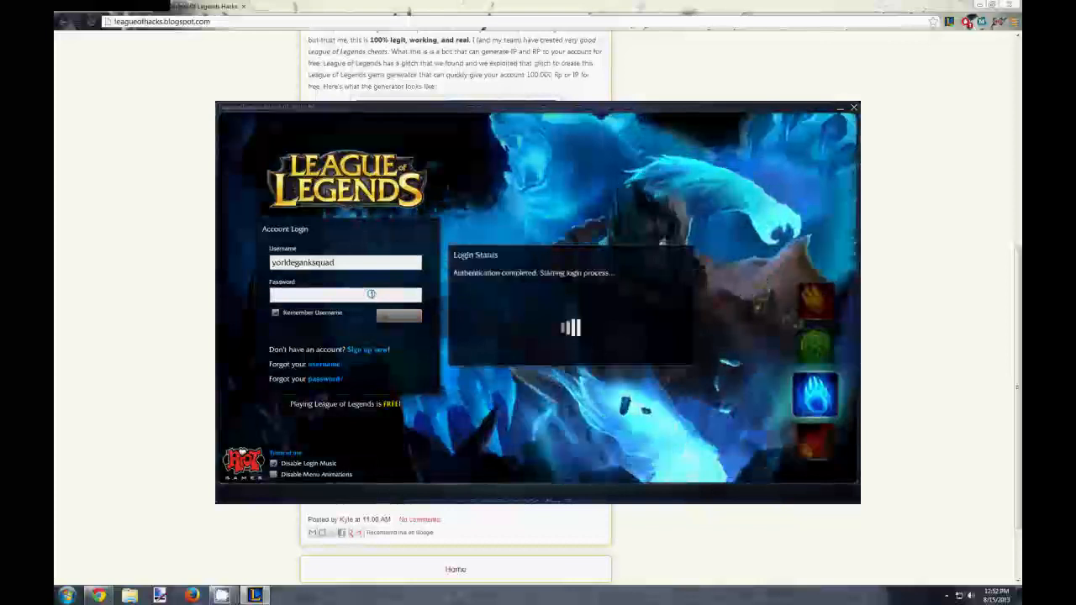